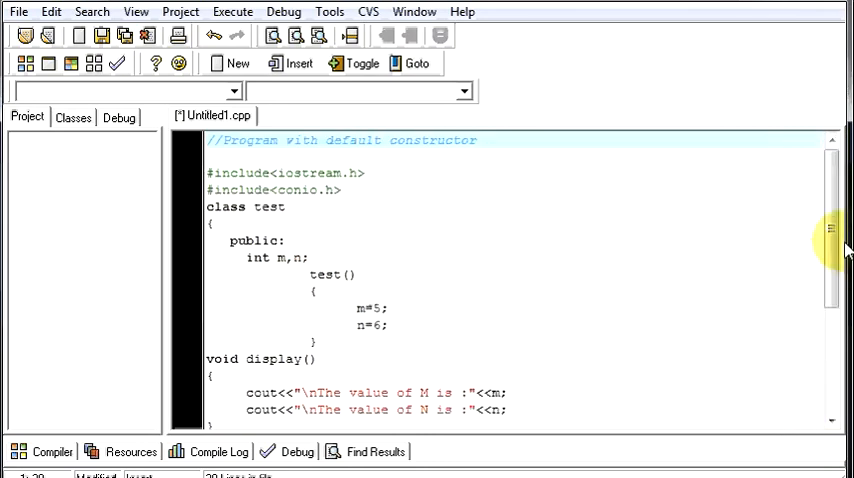
Scroll through the test class and select the word 'default' in the opening comment
scroll("down", 3)
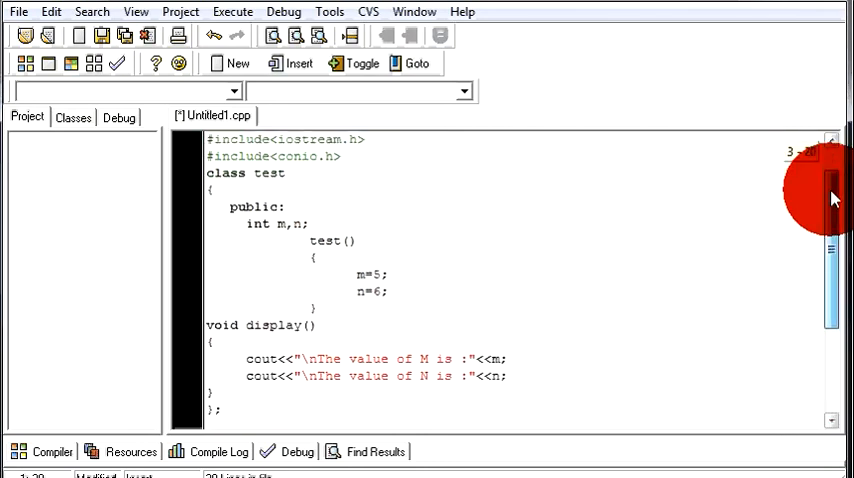
scroll("down", 3)
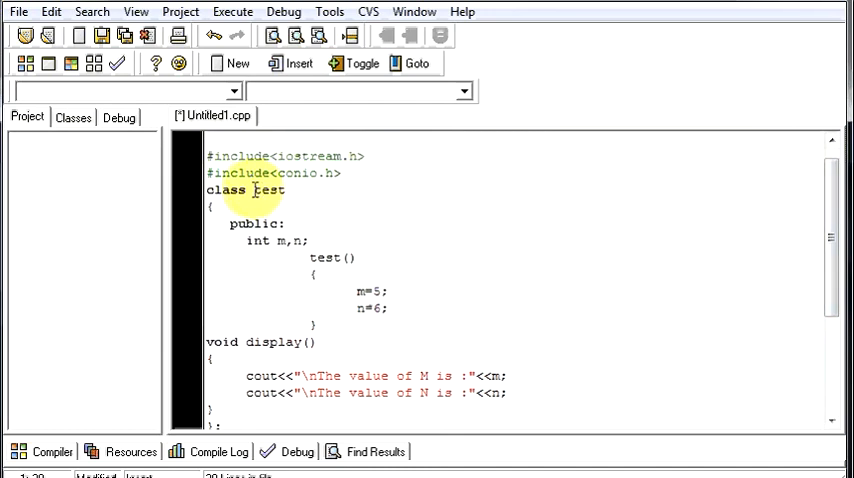
double_click(268, 190)
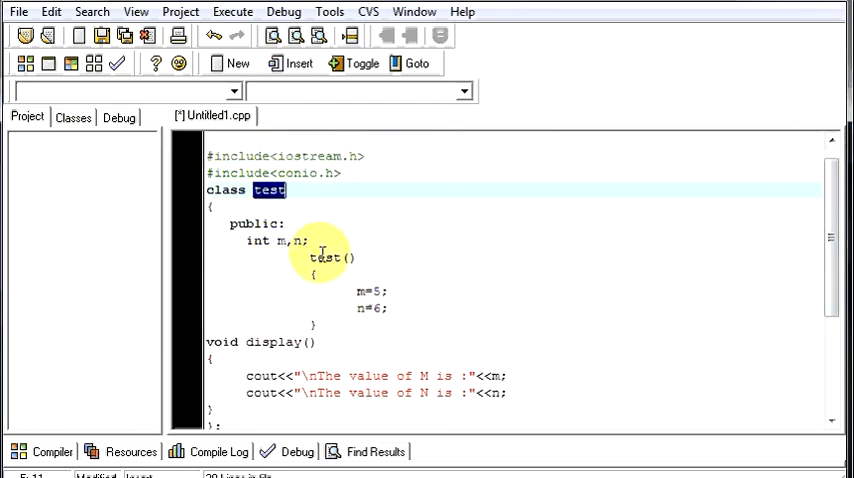
mouse_move(375, 300)
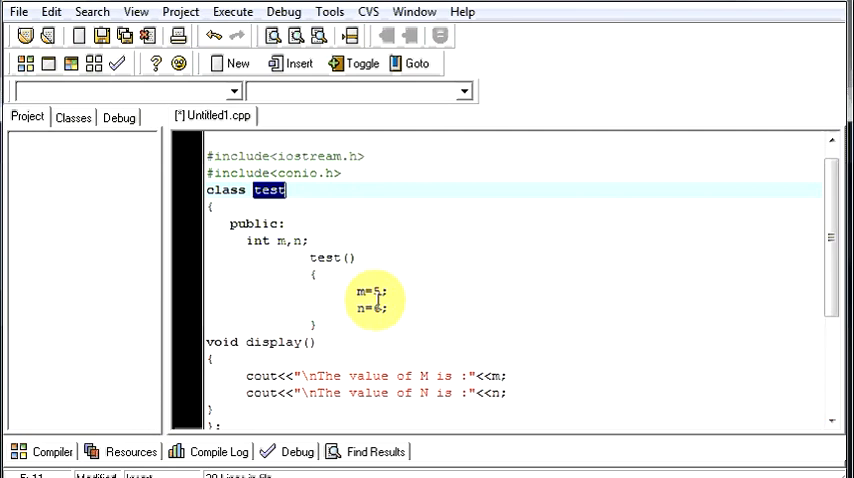
scroll("down", 3)
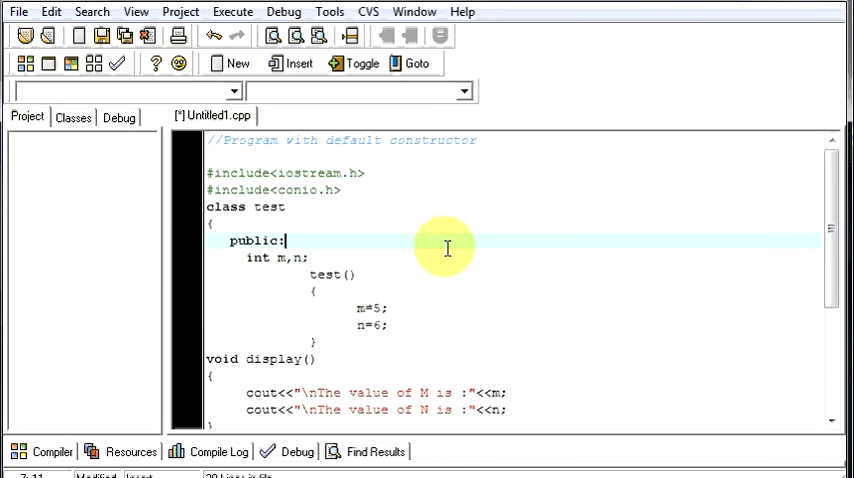
double_click(352, 140)
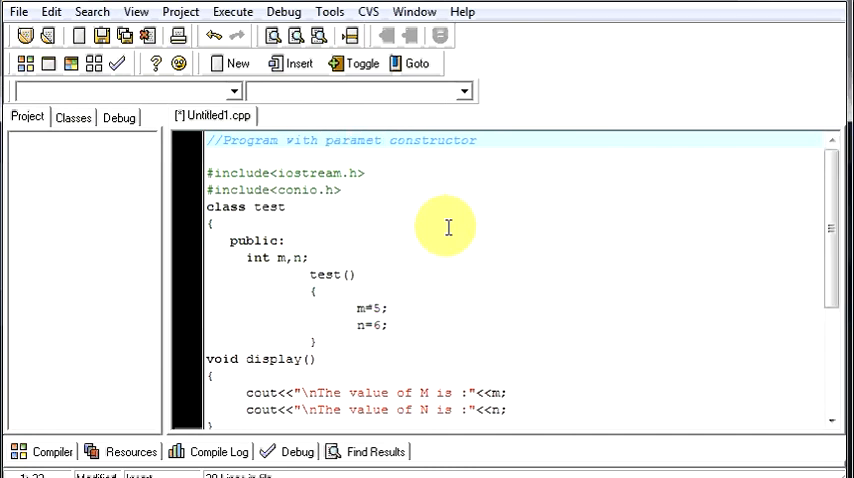
Finish the comment as 'Program with parameterised constructor' and review main() and the constructor
type("erised")
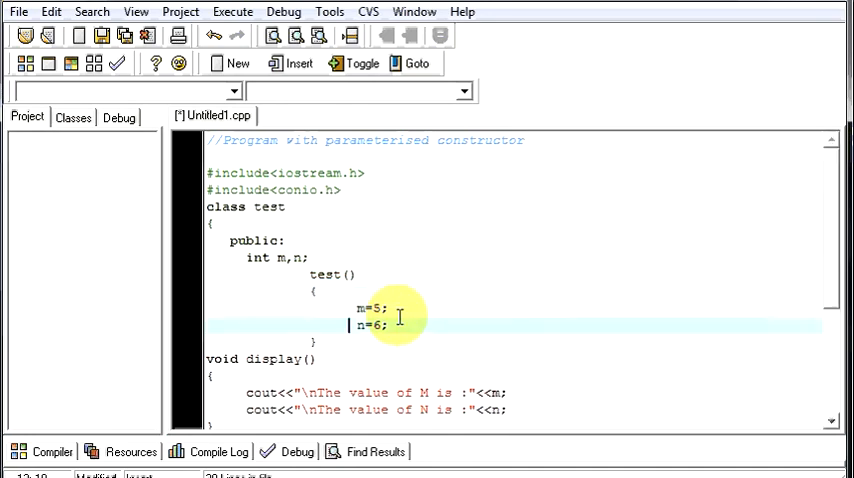
scroll("down", 3)
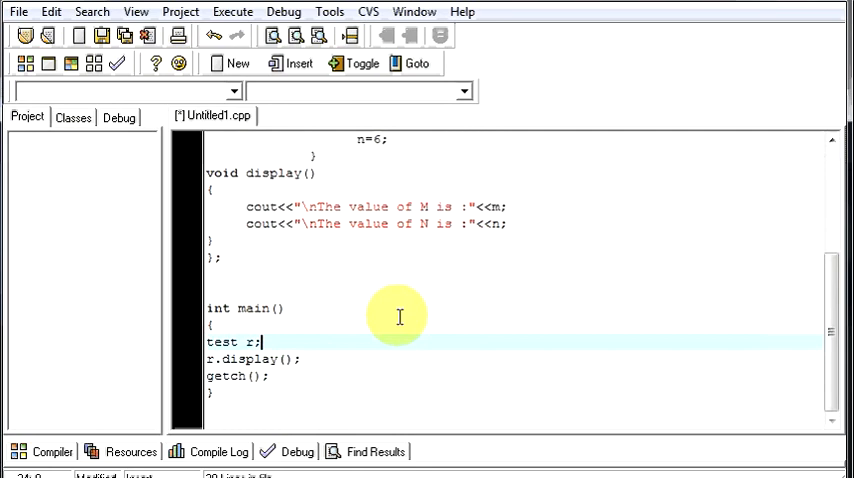
left_click(207, 308)
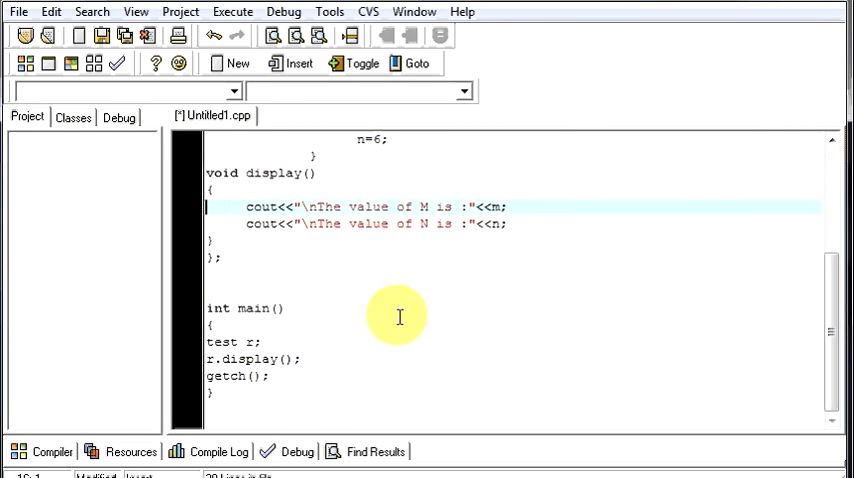
scroll("up", 3)
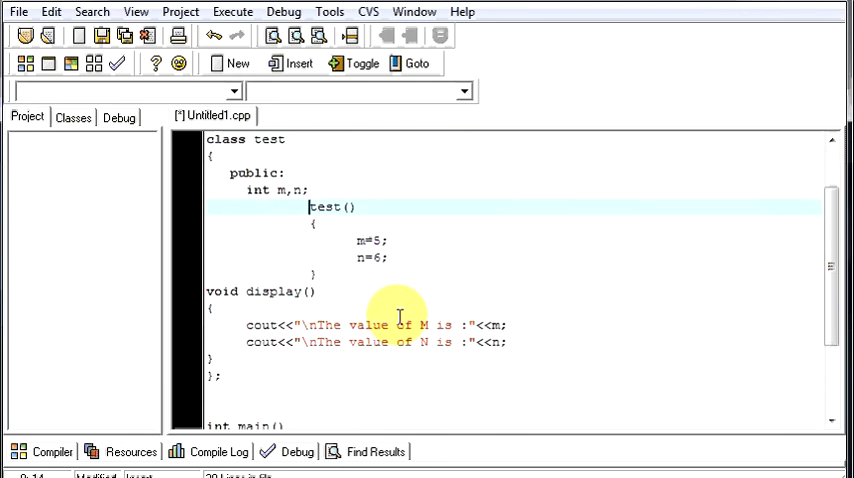
Give the constructor parameters int x, int y and assign m=x and n=y
type("int")
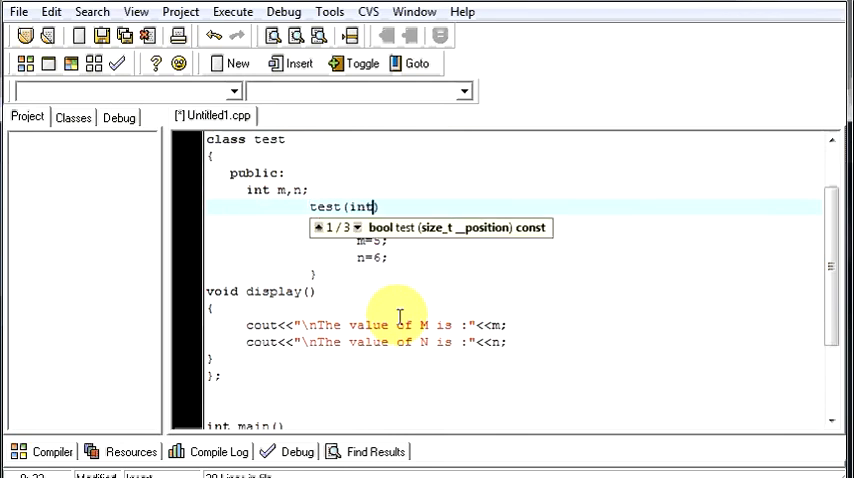
type("x")
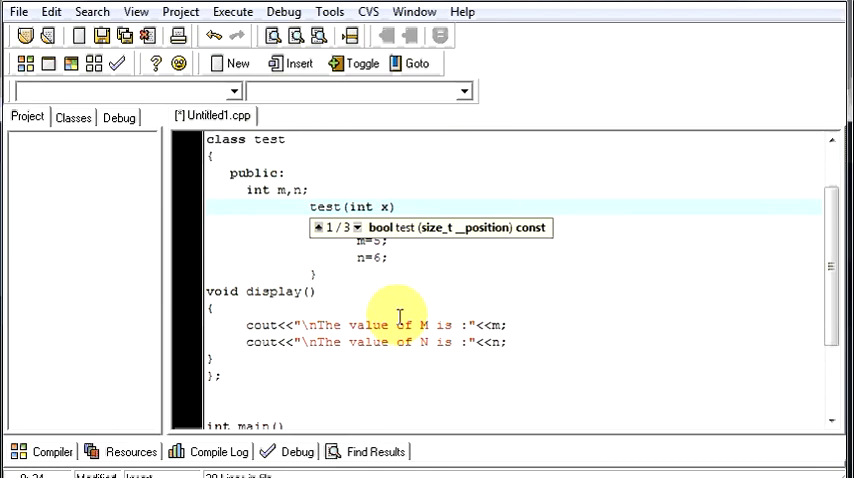
type(",int")
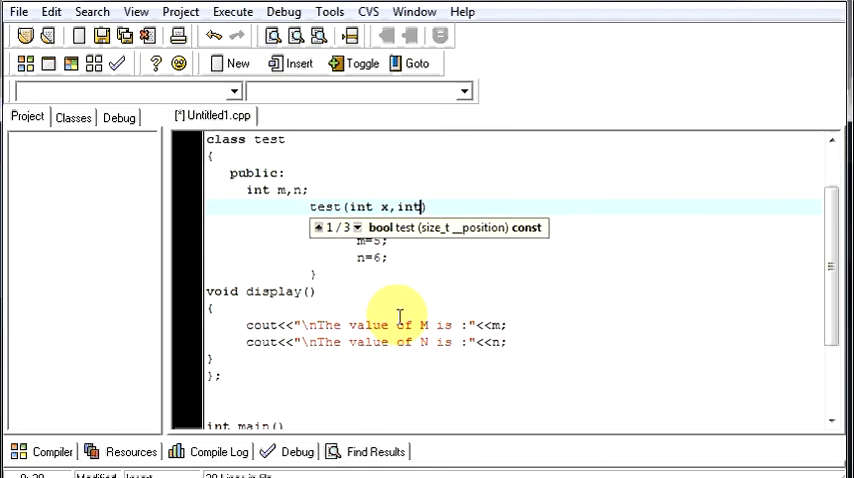
type("y)")
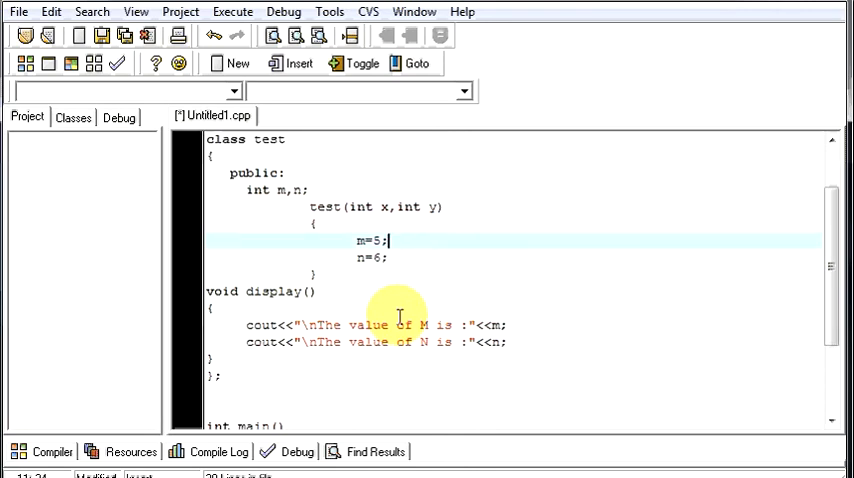
key("Backspace")
type("x")
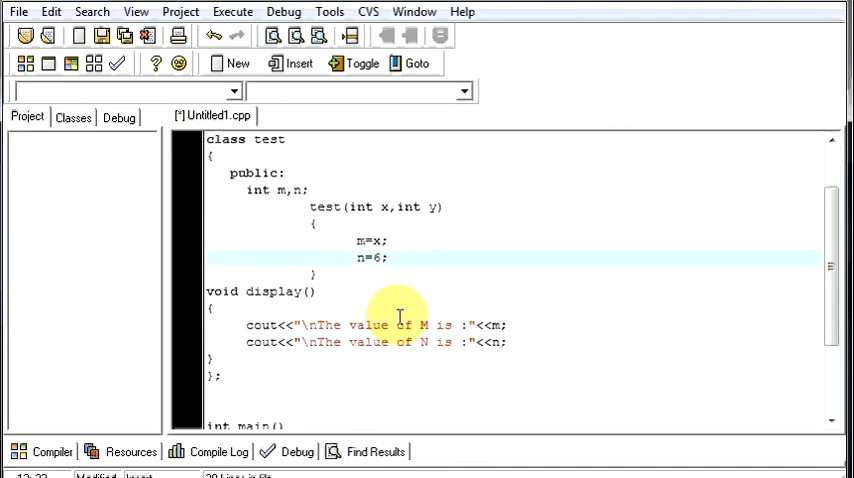
type("y")
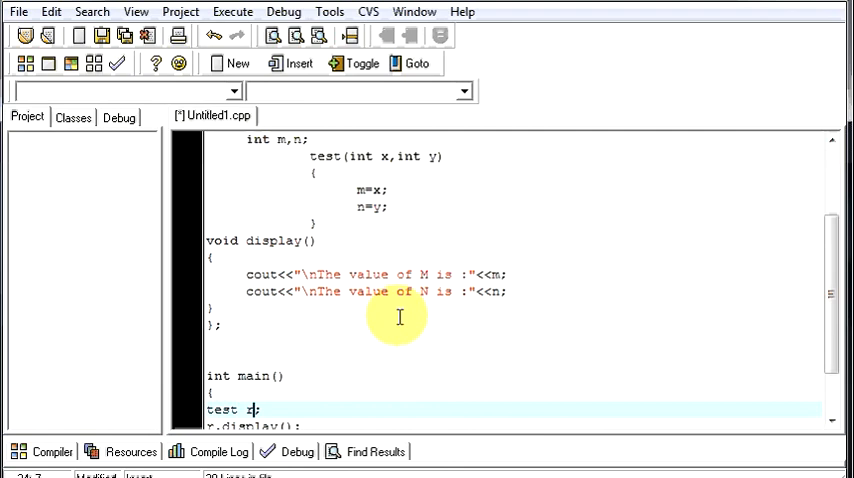
type("()")
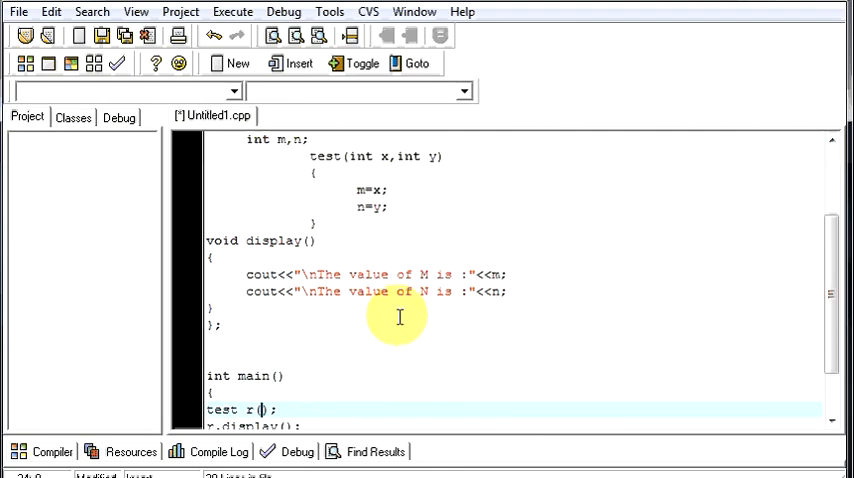
type("2")
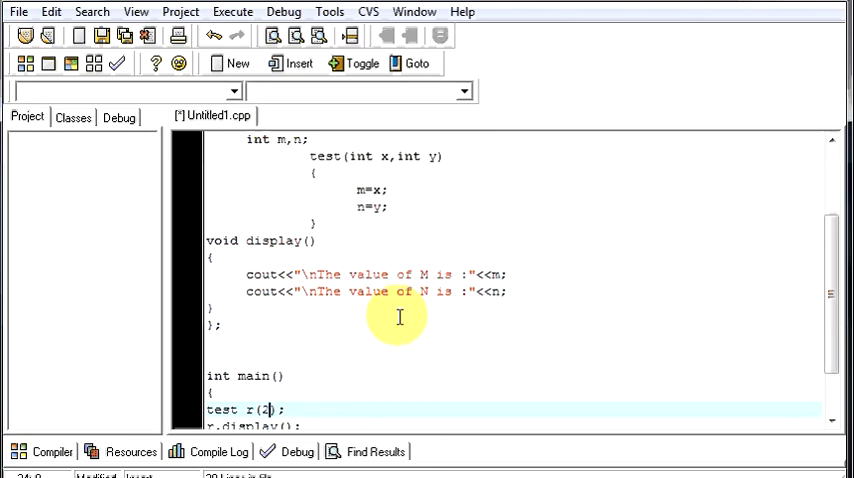
type(",9")
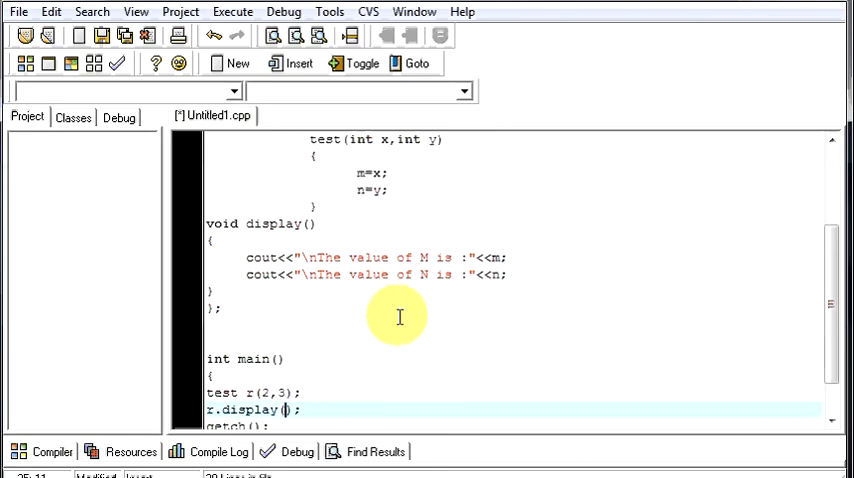
scroll("down", 3)
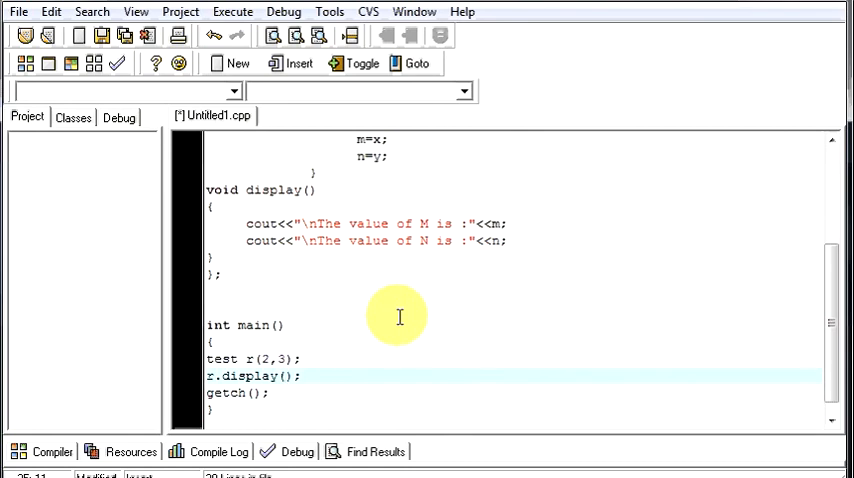
left_click(285, 375)
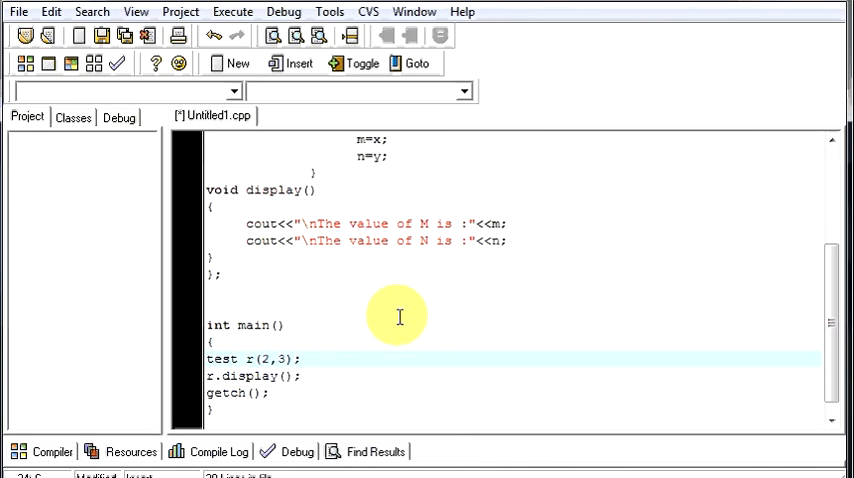
double_click(275, 359)
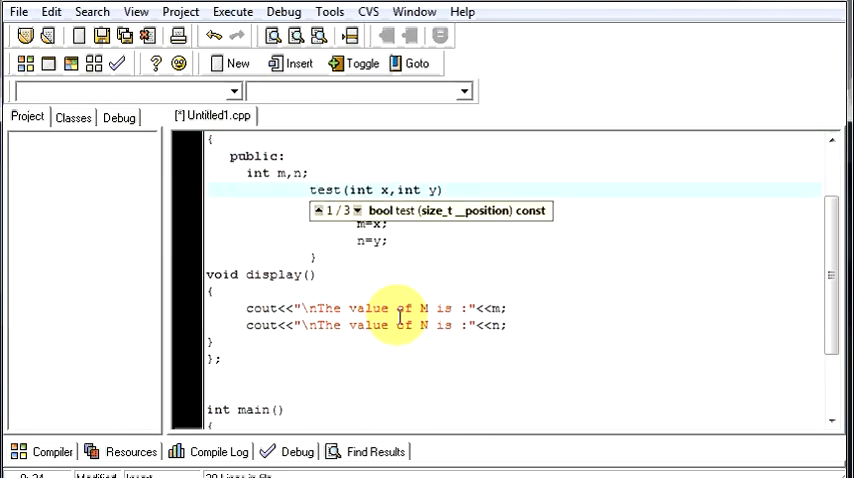
Set the constructor body to m=2 and n=3, keeping parameters int x, int y
type("2")
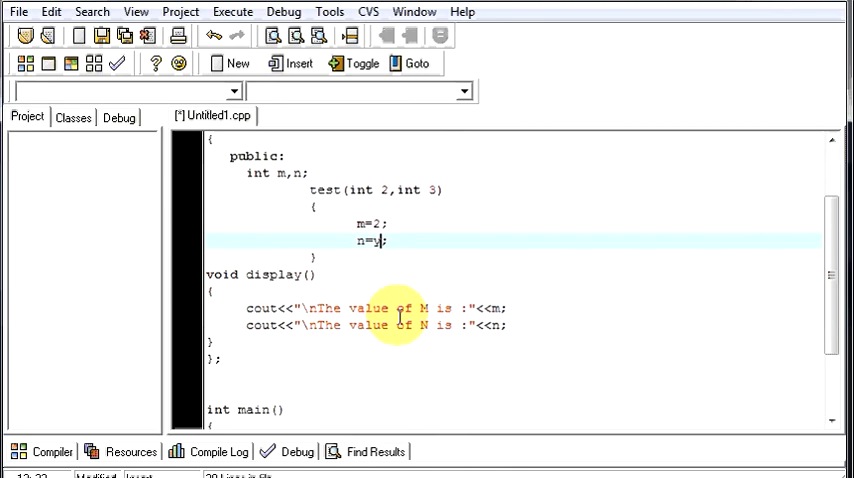
type("3")
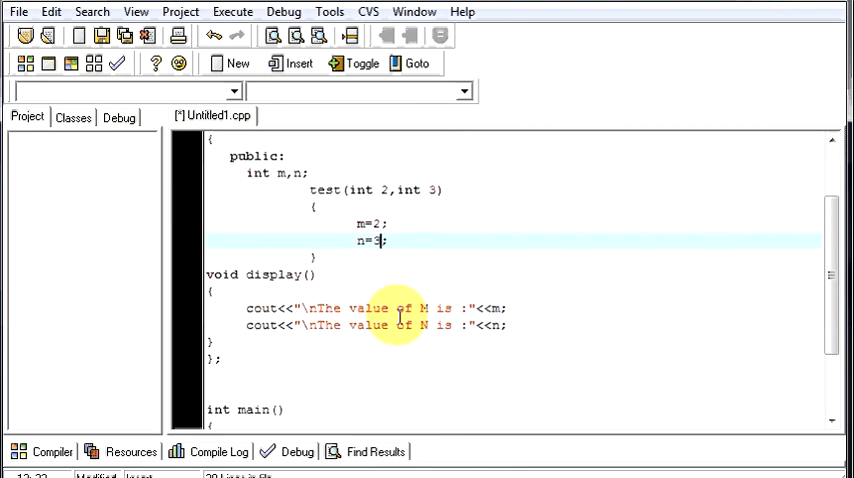
left_click(380, 223)
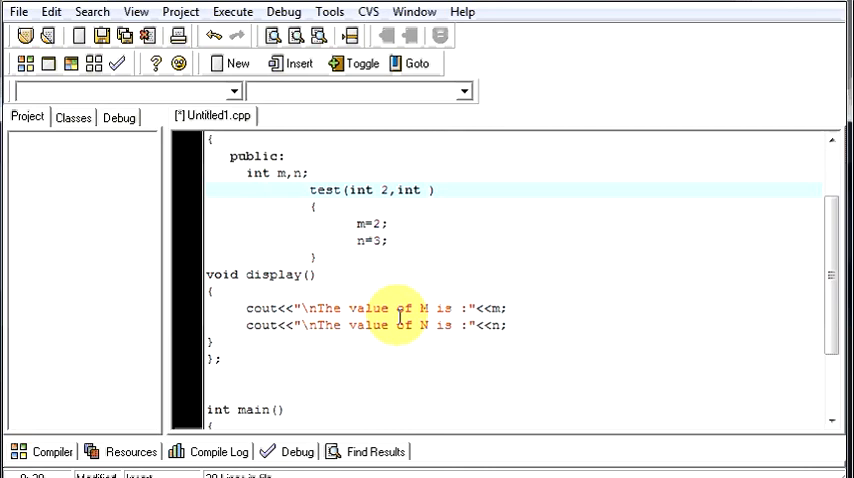
type("y")
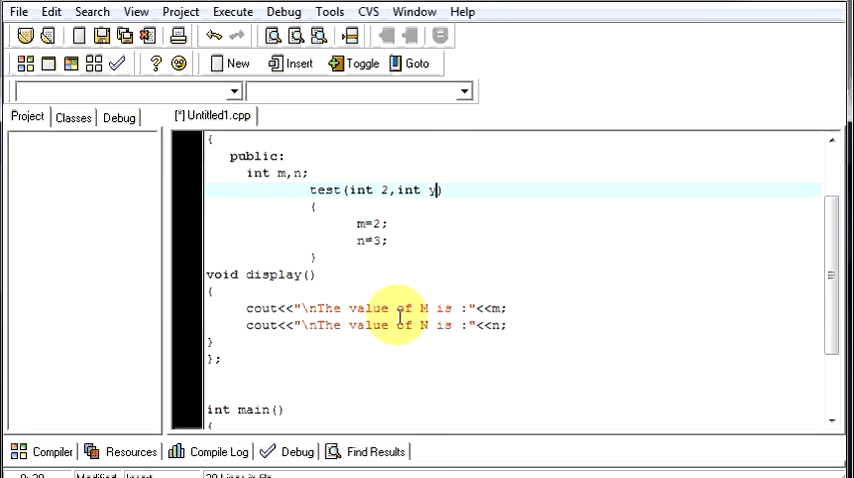
key("Backspace")
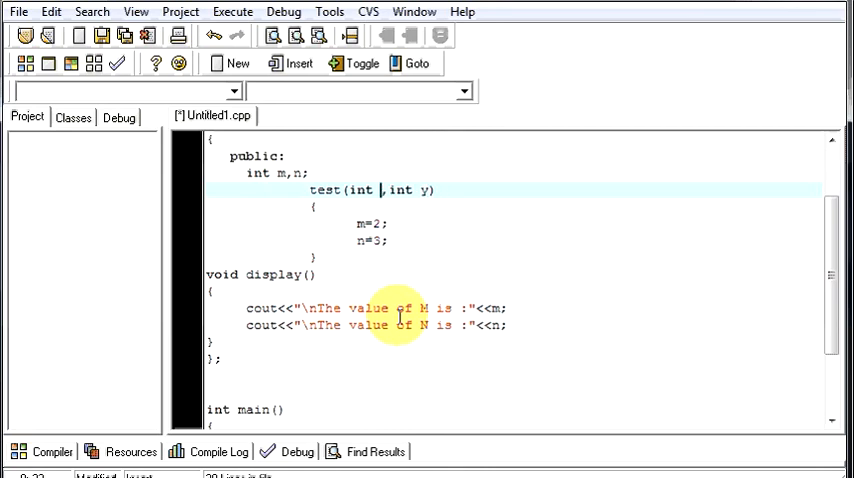
type("x")
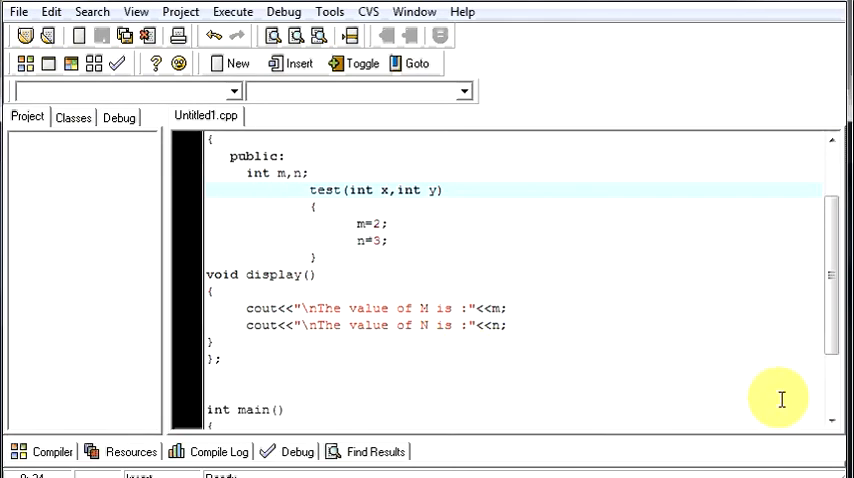
Change the object creation in main from test r(2,3) to test r(88,321)
scroll("down", 3)
type("test r(,3);")
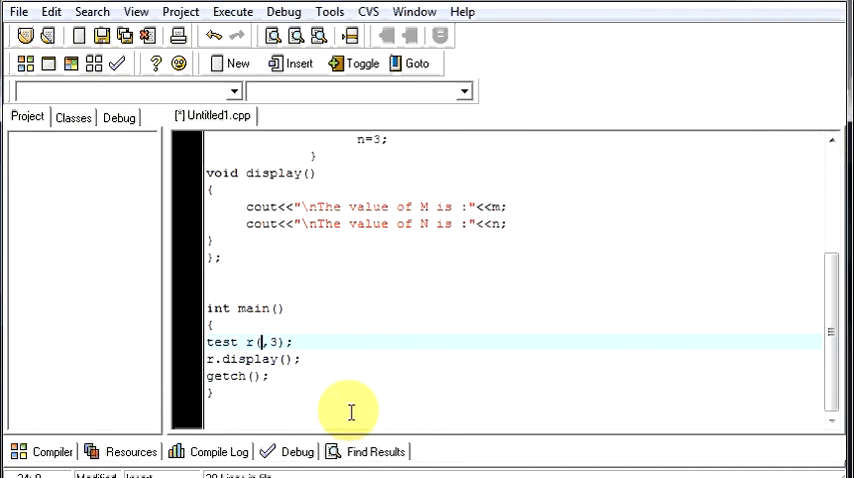
type("88")
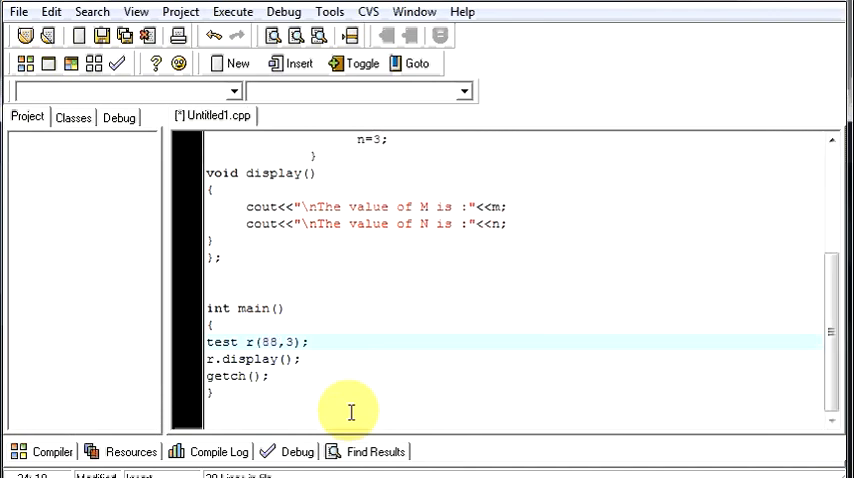
type("21")
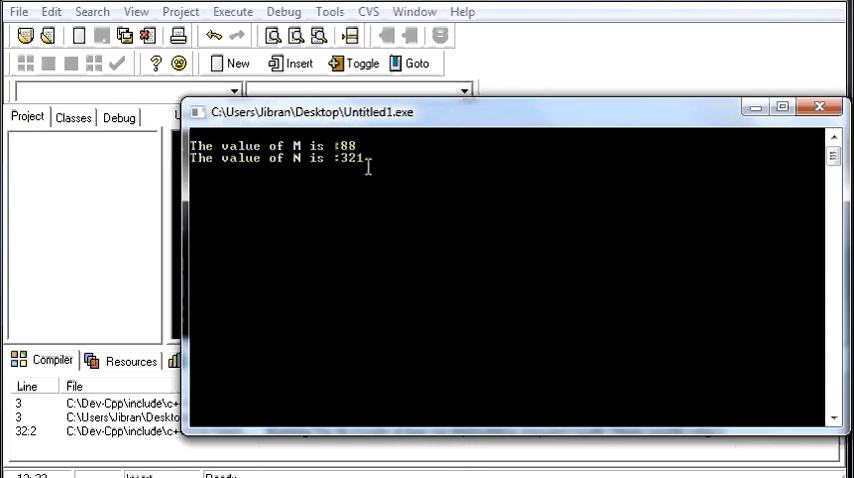
Close the console after it prints M is 88 and N is 321
left_click(819, 107)
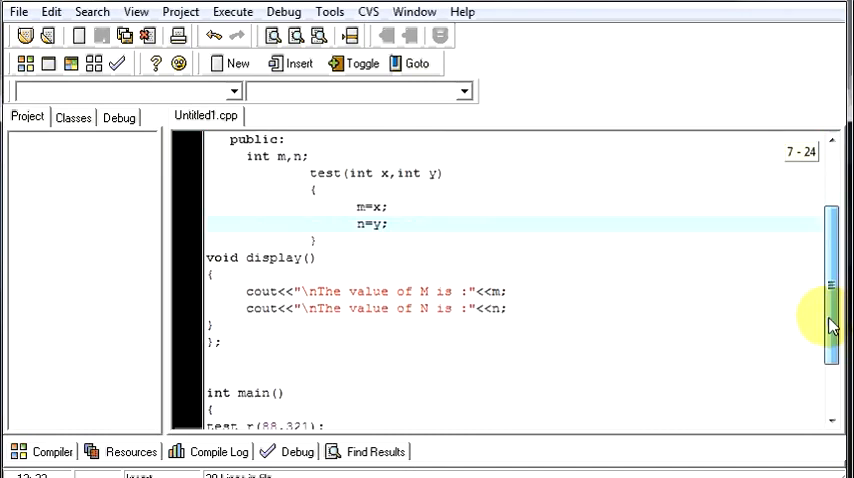
scroll("up", 3)
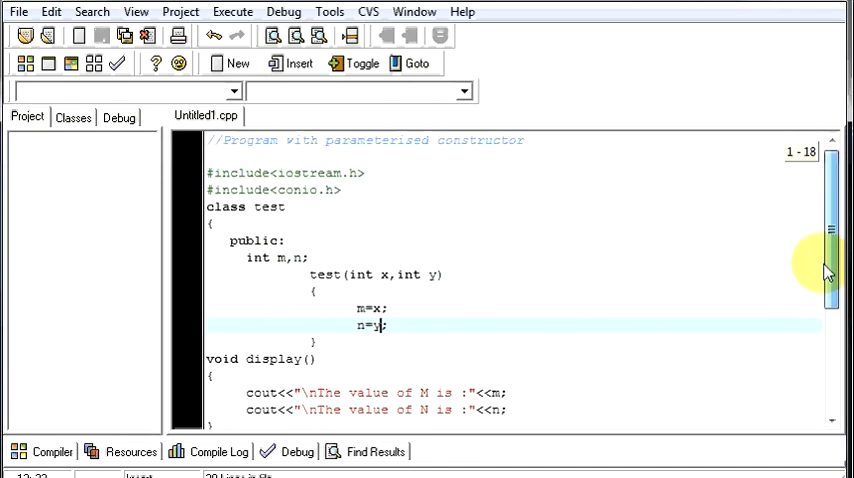
scroll("down", 3)
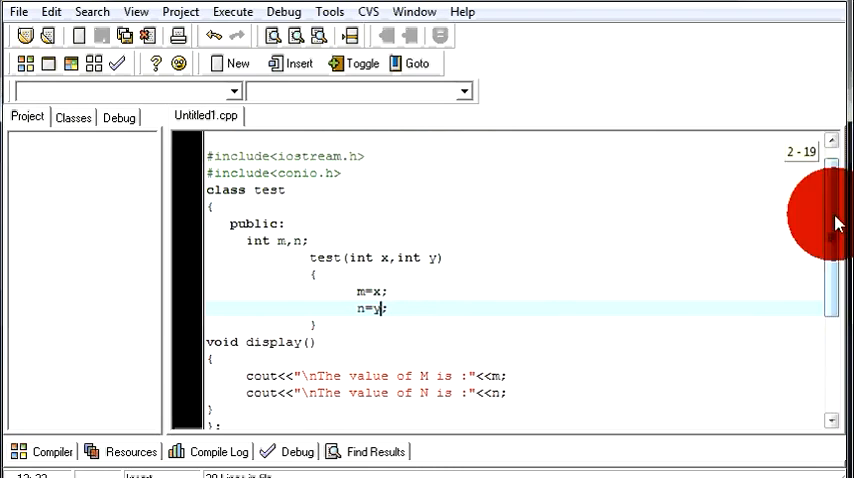
scroll("down", 3)
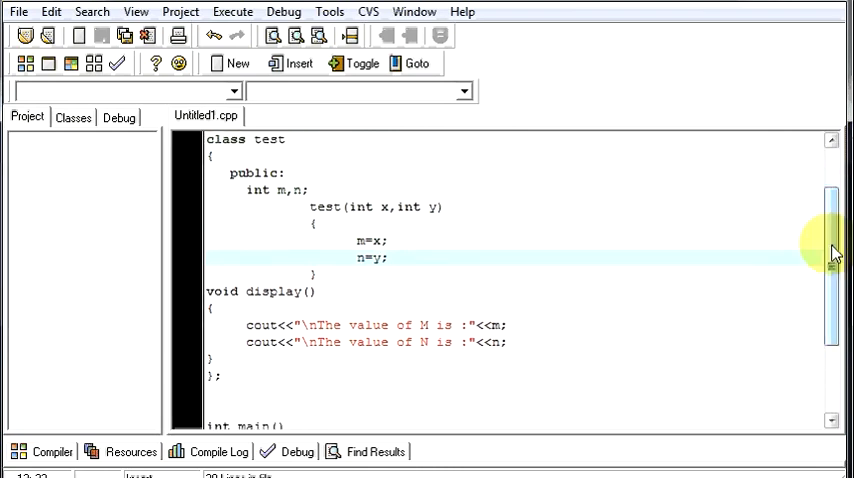
scroll("down", 3)
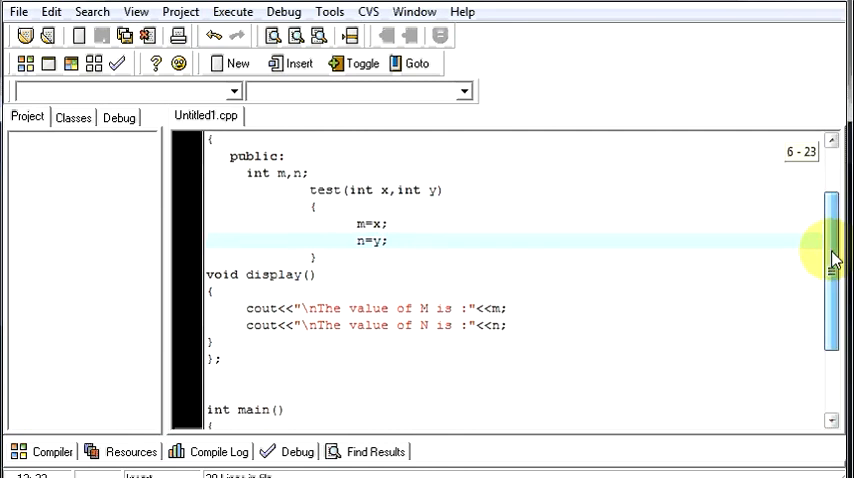
scroll("down", 3)
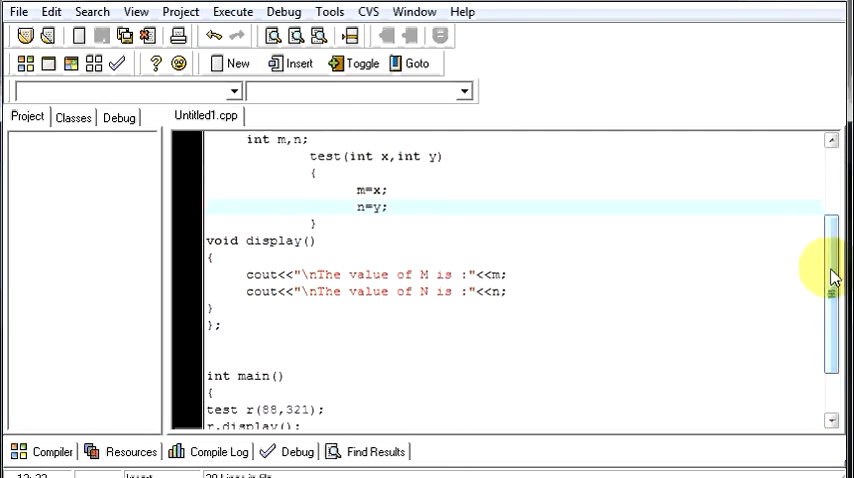